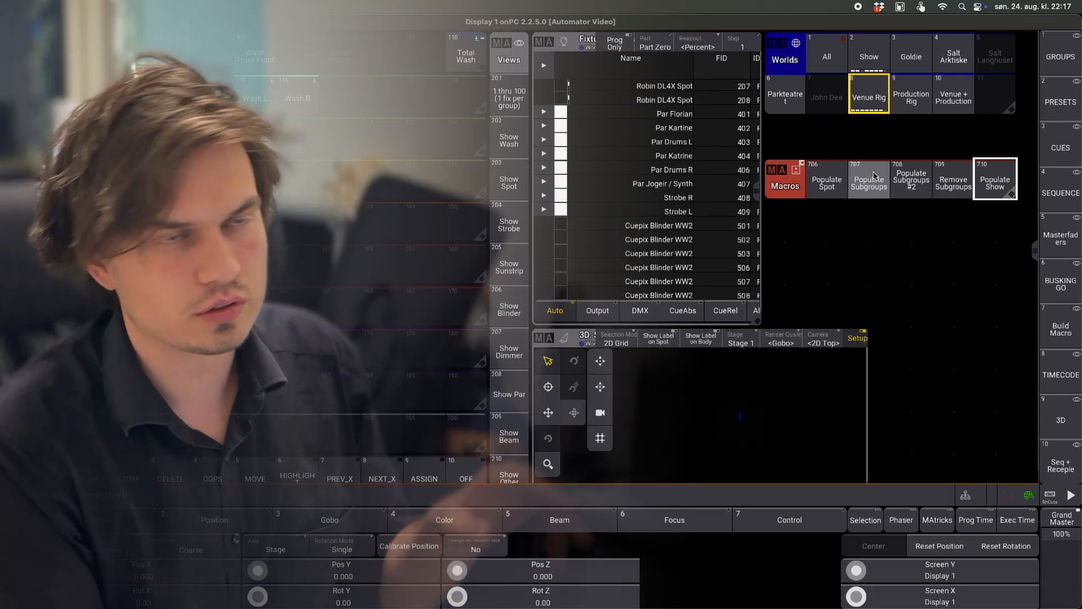
Run the Populate Subgroups macro, then the Automator Selection Grid macro.
click(868, 178)
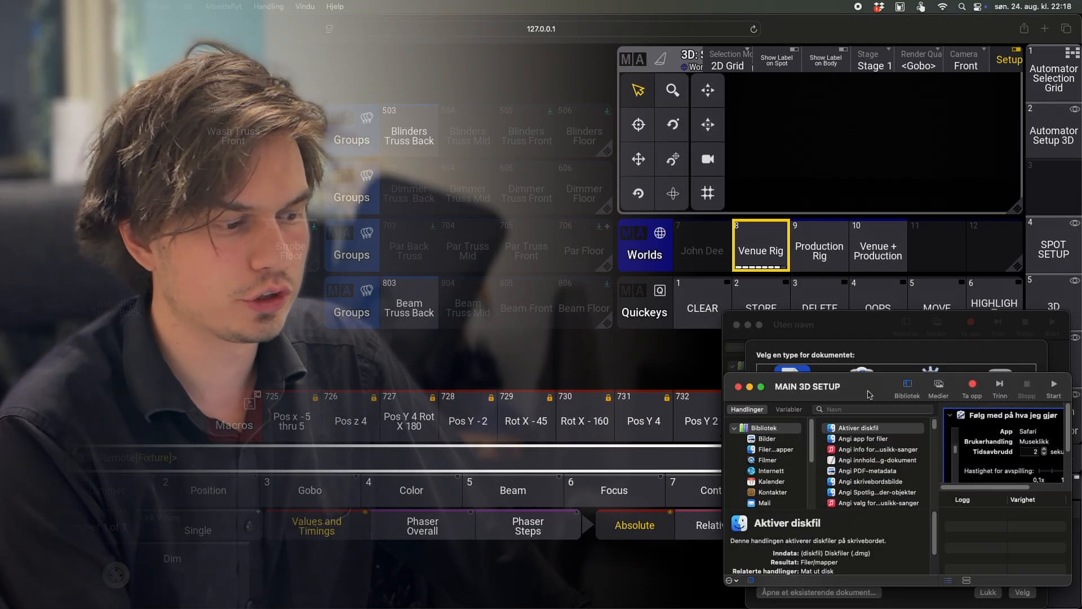
mouse_move(1053, 386)
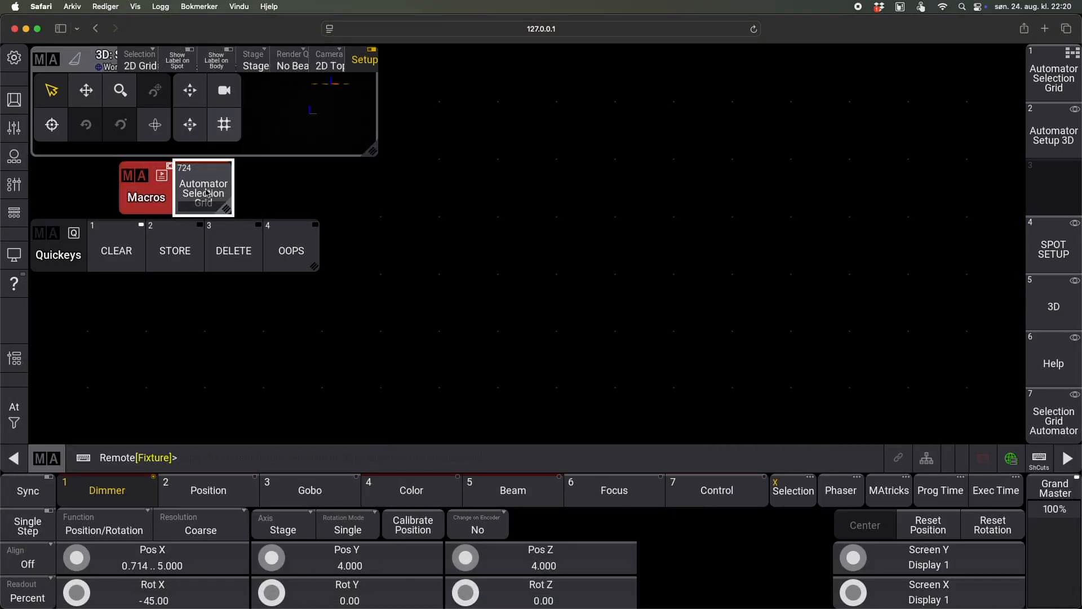
click(116, 250)
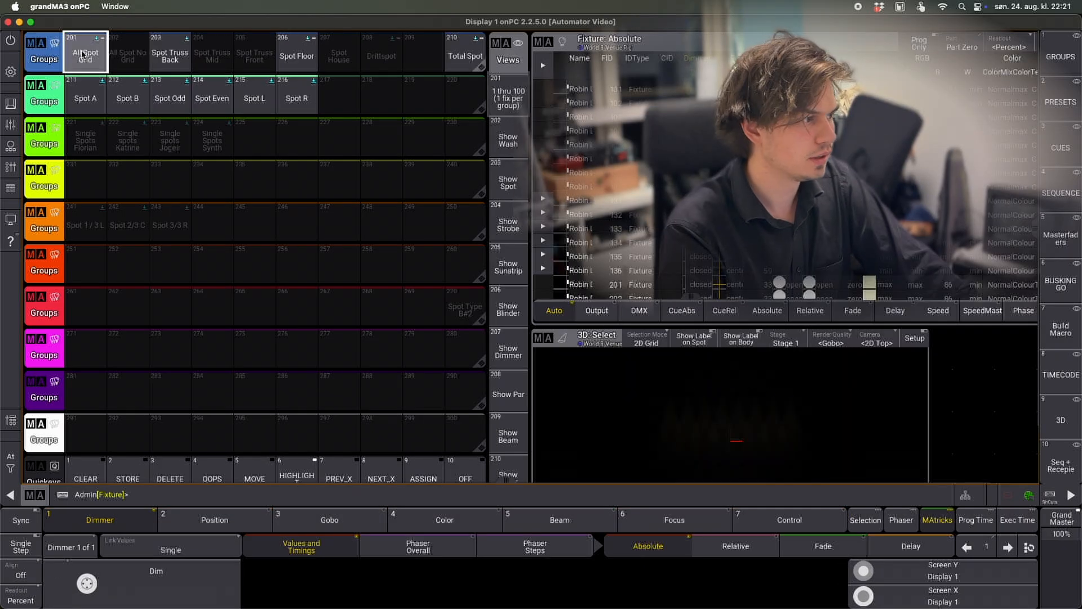
Recall group 201 All Spot Grid to select its fixtures.
click(380, 474)
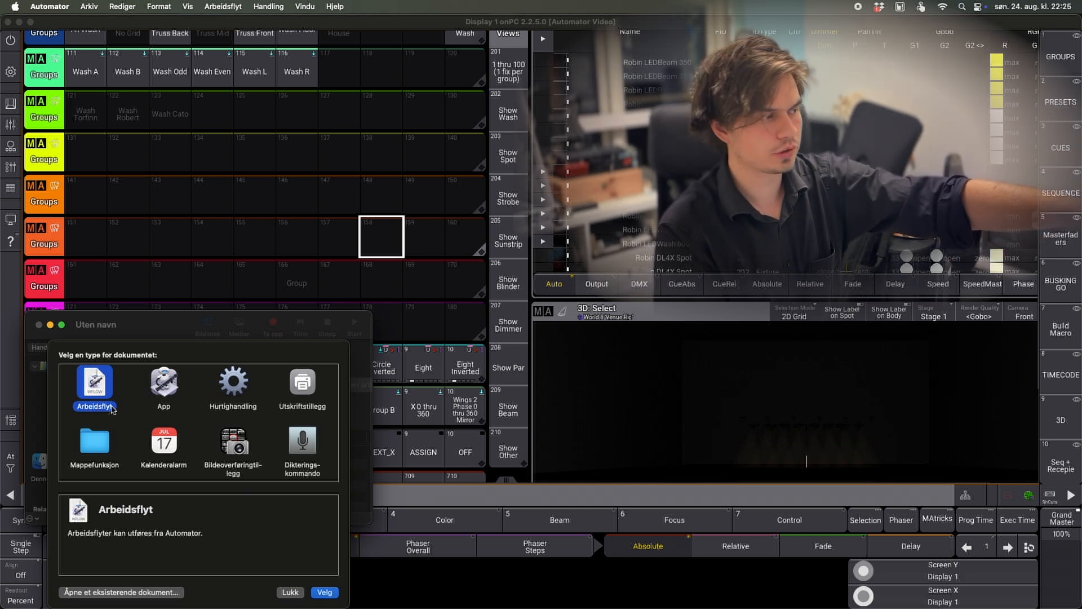
Create a new Arbeidsflyt workflow document and play back its recorded click action.
click(324, 592)
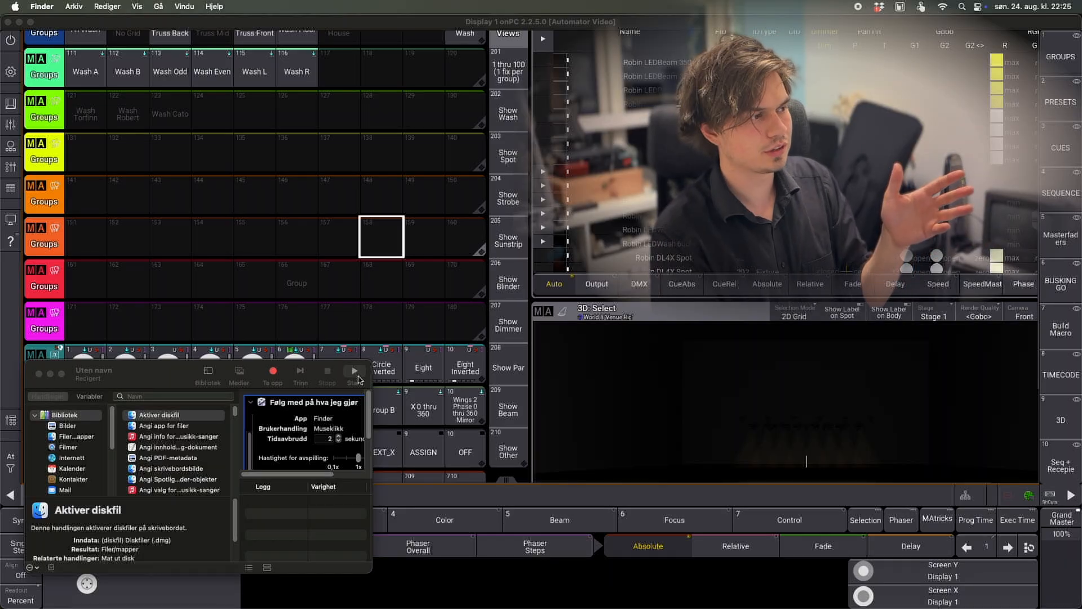
click(7, 7)
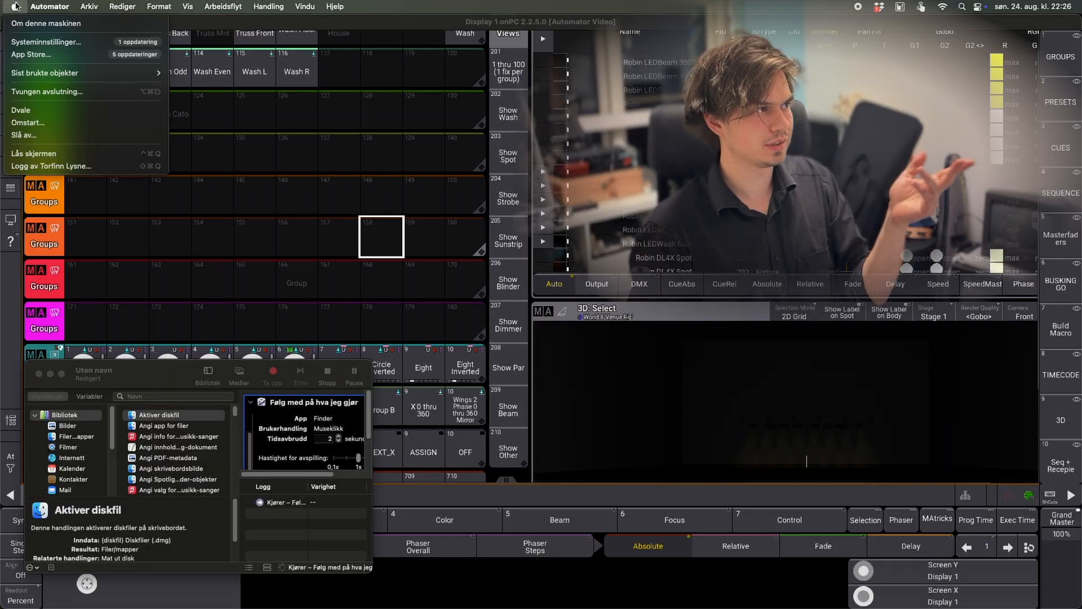
click(49, 7)
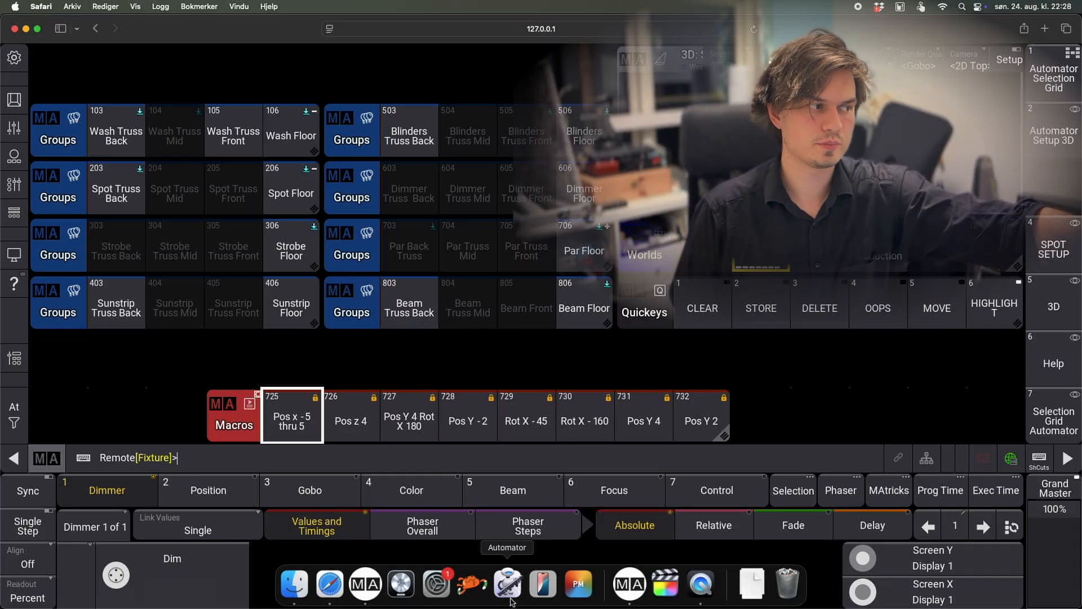
Clear the selection and run macro 725 Pos x -5 thru 5, confirming the X value.
click(207, 491)
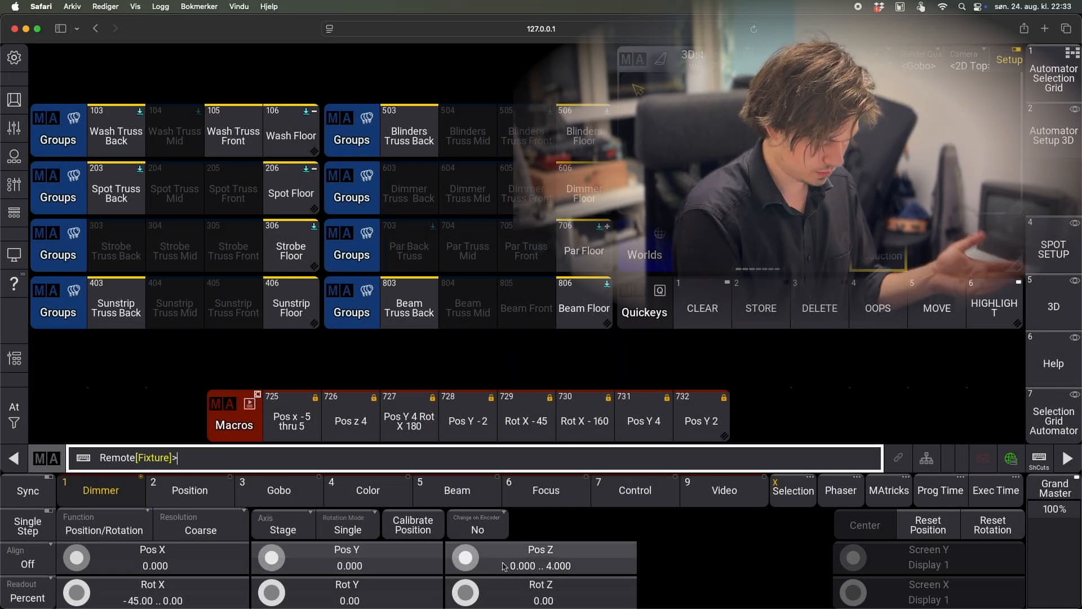
click(702, 304)
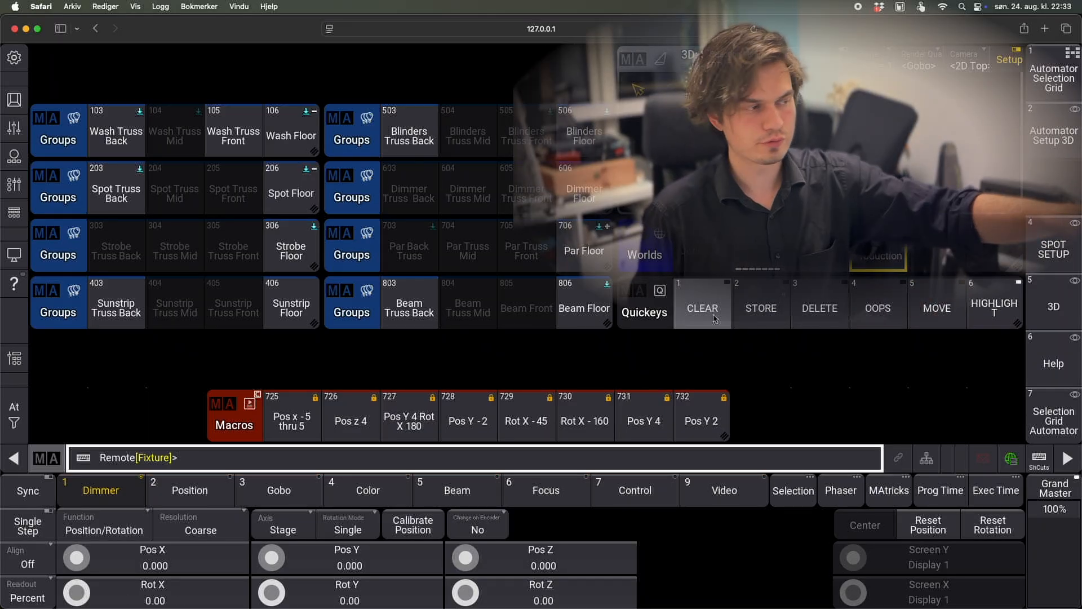
click(290, 414)
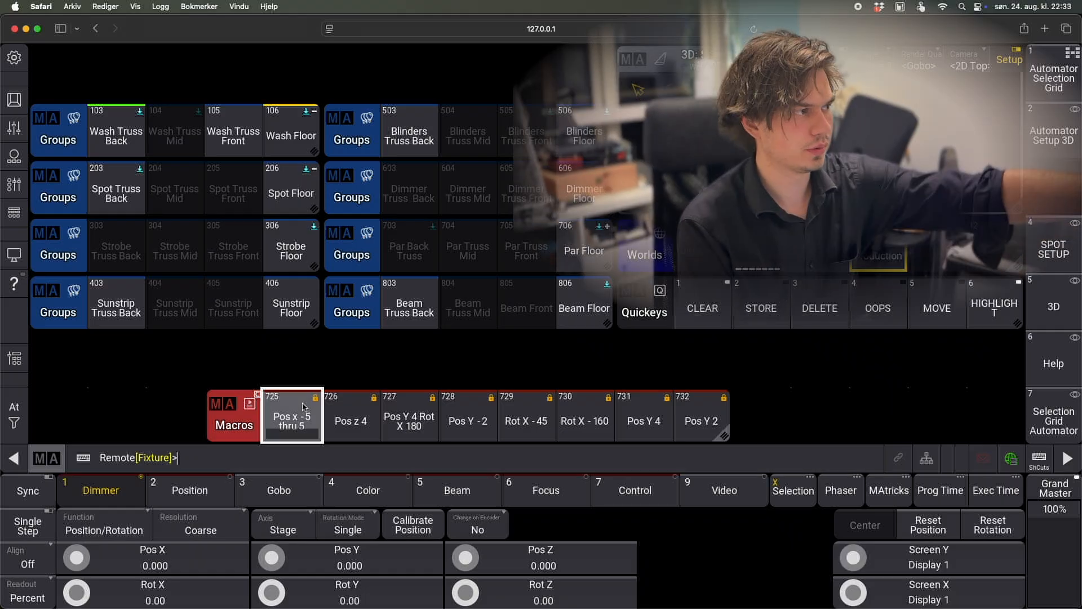
mouse_move(308, 432)
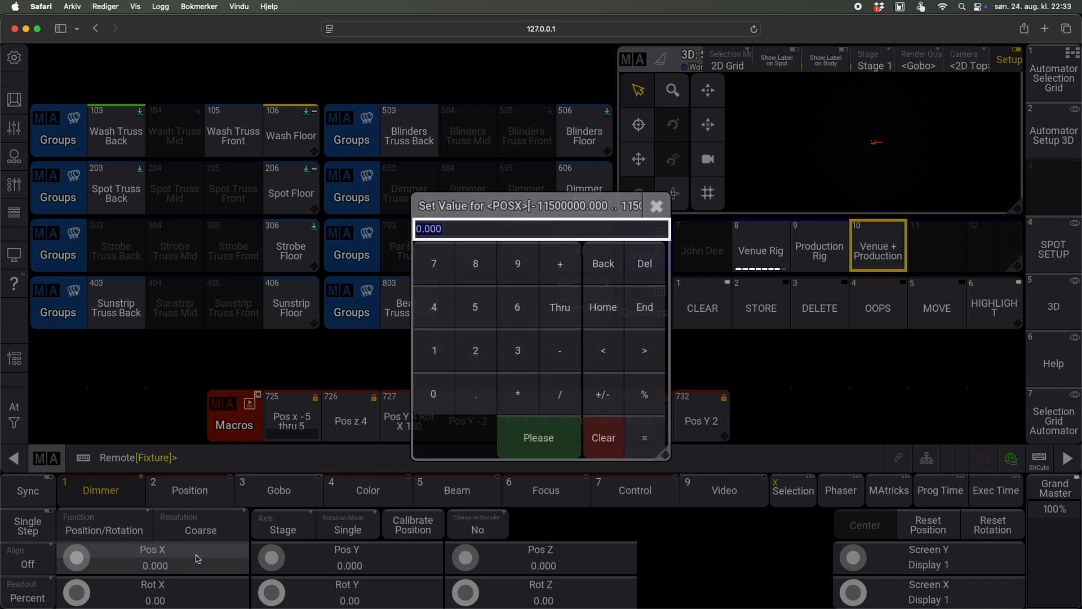
click(539, 437)
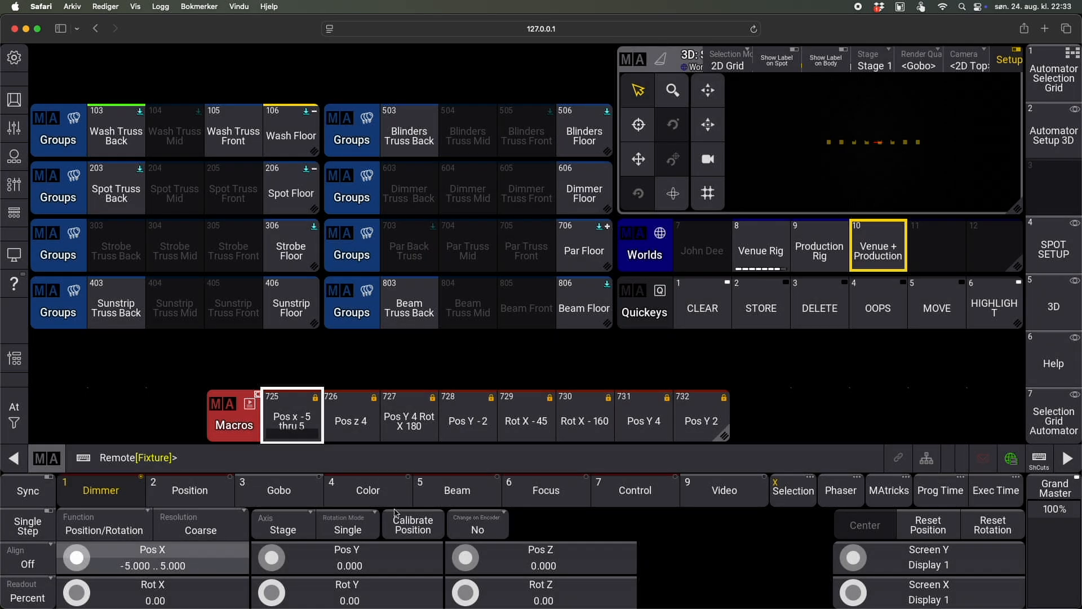
Repeat the Pos x -5 thru 5 macro for the remaining groups, confirming -5 thru 5 each time.
click(291, 416)
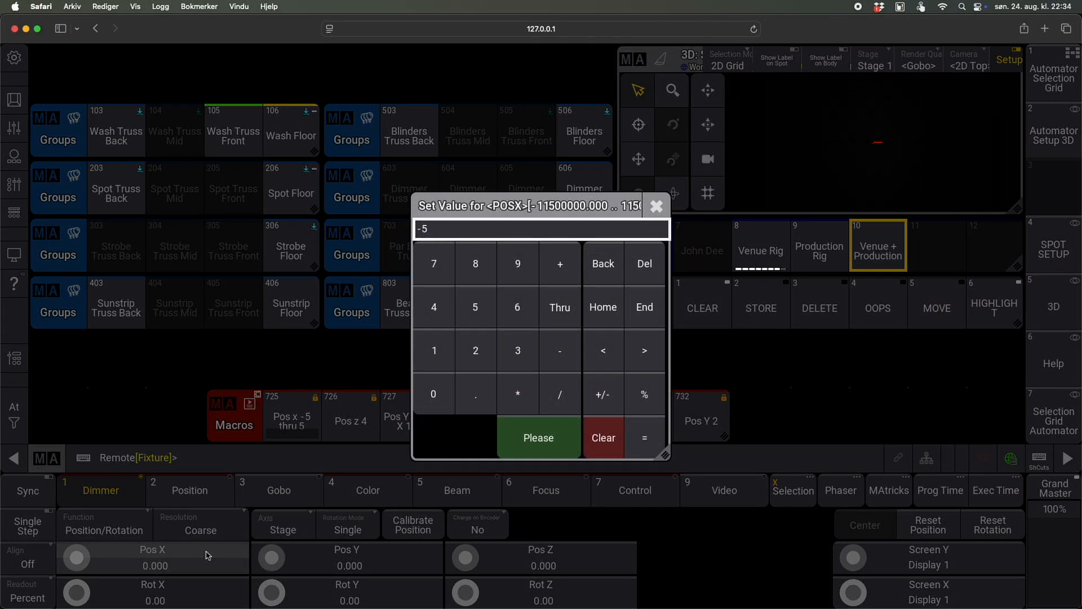
click(539, 437)
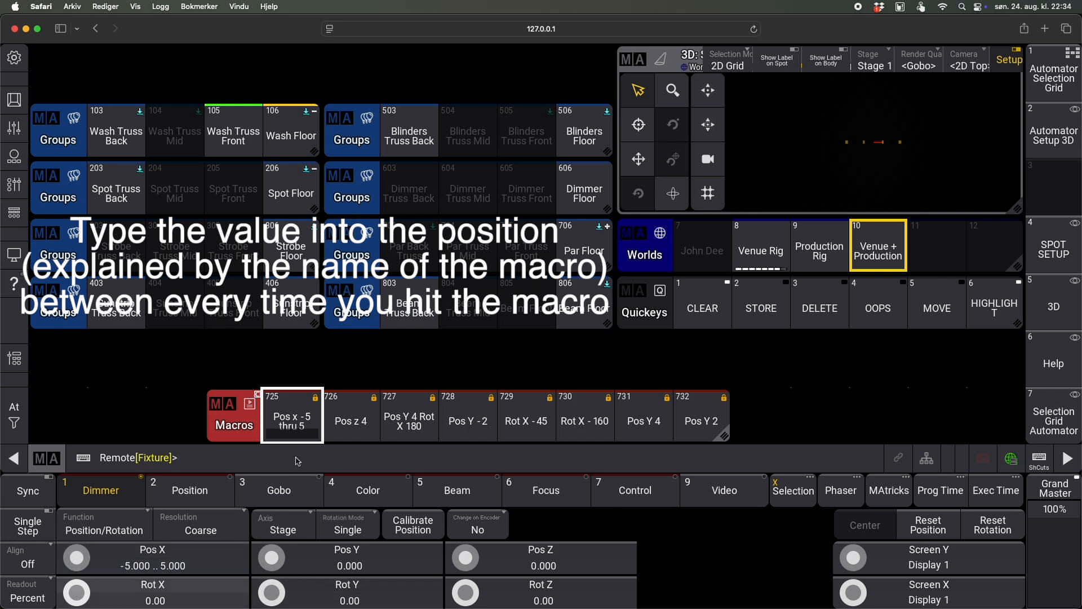
click(292, 414)
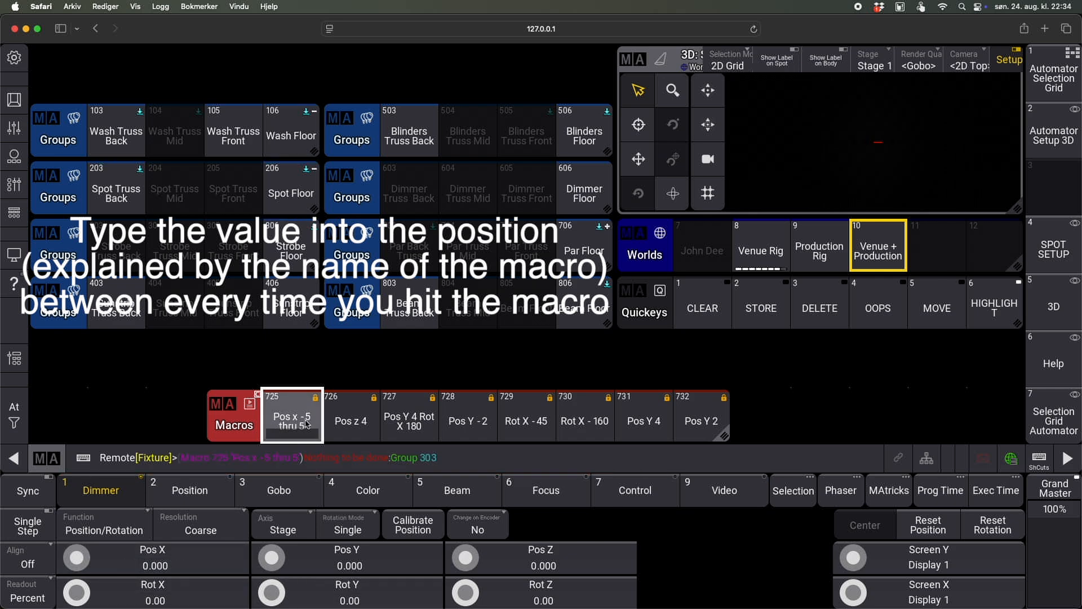
click(291, 416)
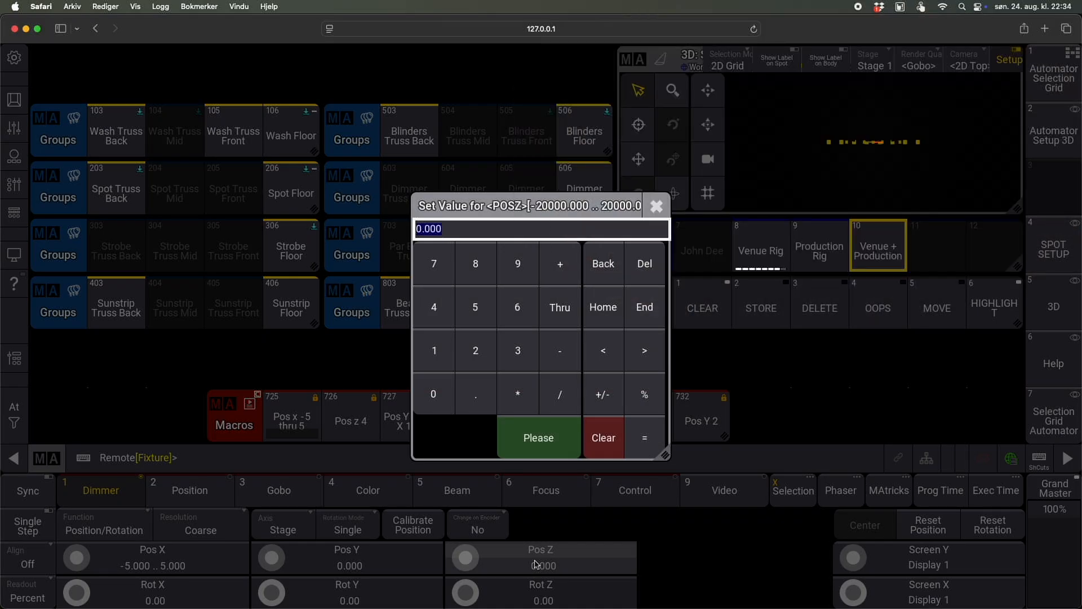
Confirm the Pos Z value and run macro 727 Pos Y 4 Rot X 180.
click(538, 437)
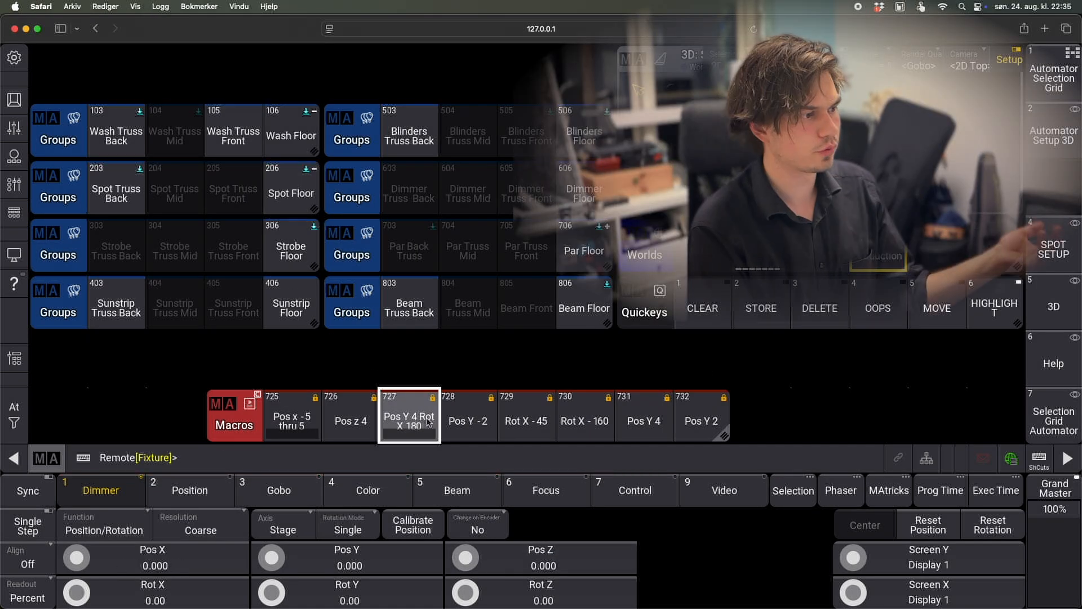
click(467, 416)
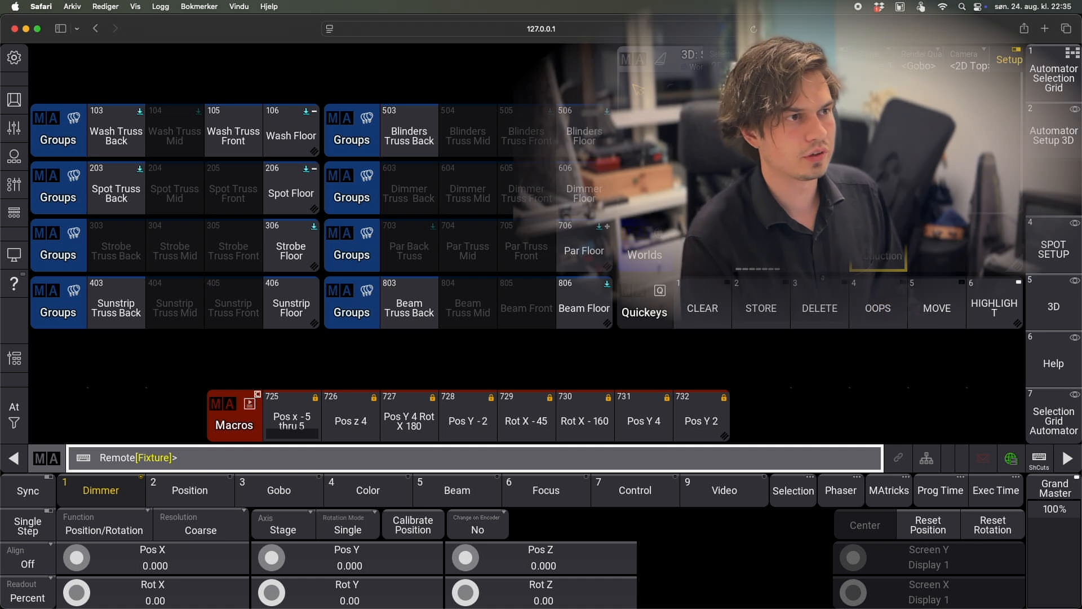
click(89, 7)
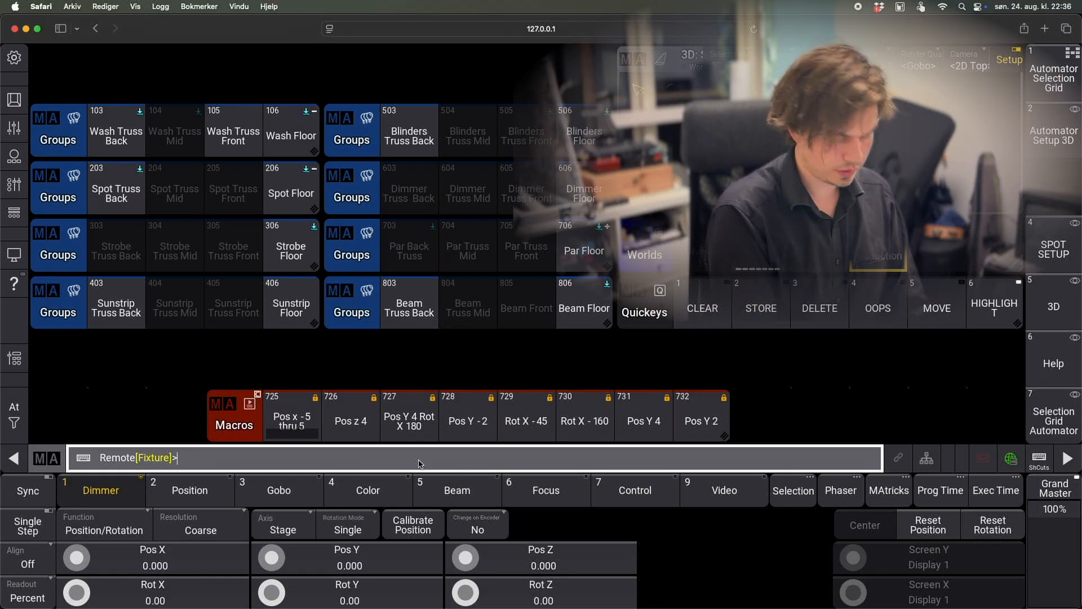
Select fixtures 1 thru 1000 from the command line and confirm the -5 Thru 5 Pos X spread.
text(1 thru 1000)
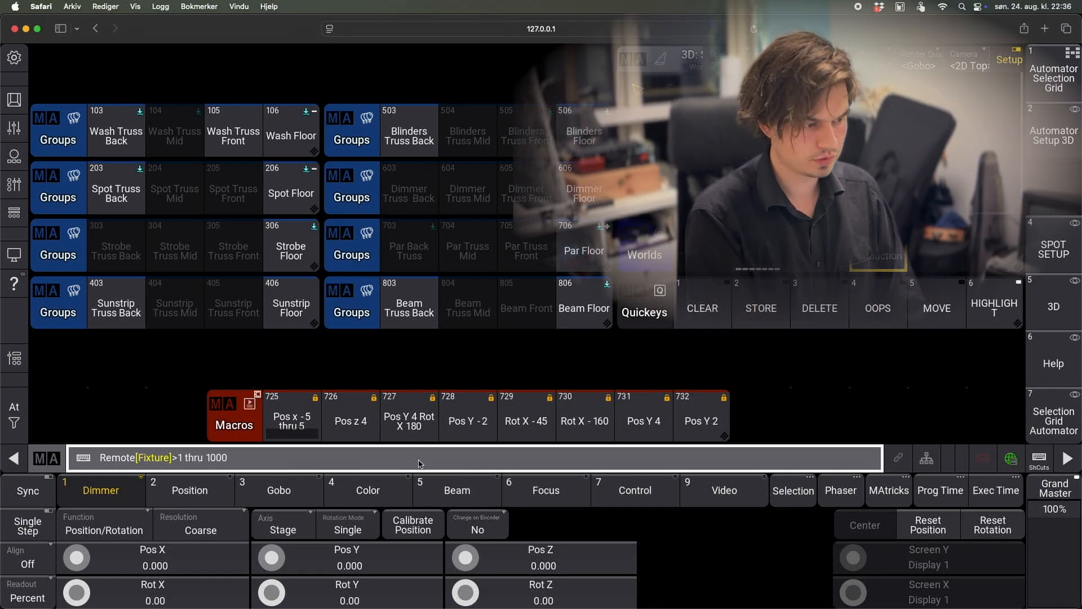
double_click(541, 557)
text(-5 Thru)
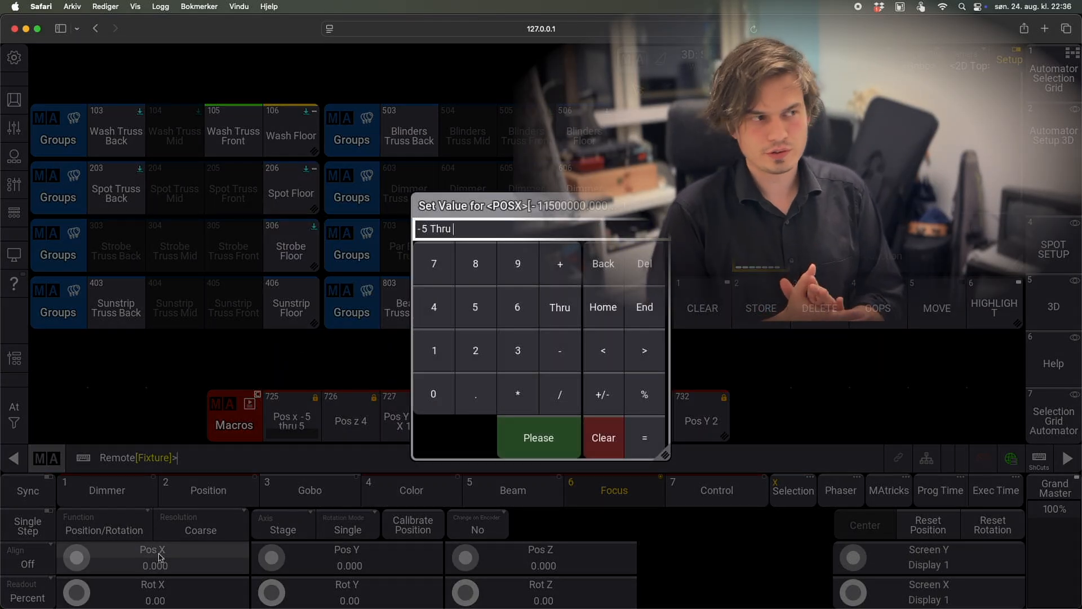
click(538, 437)
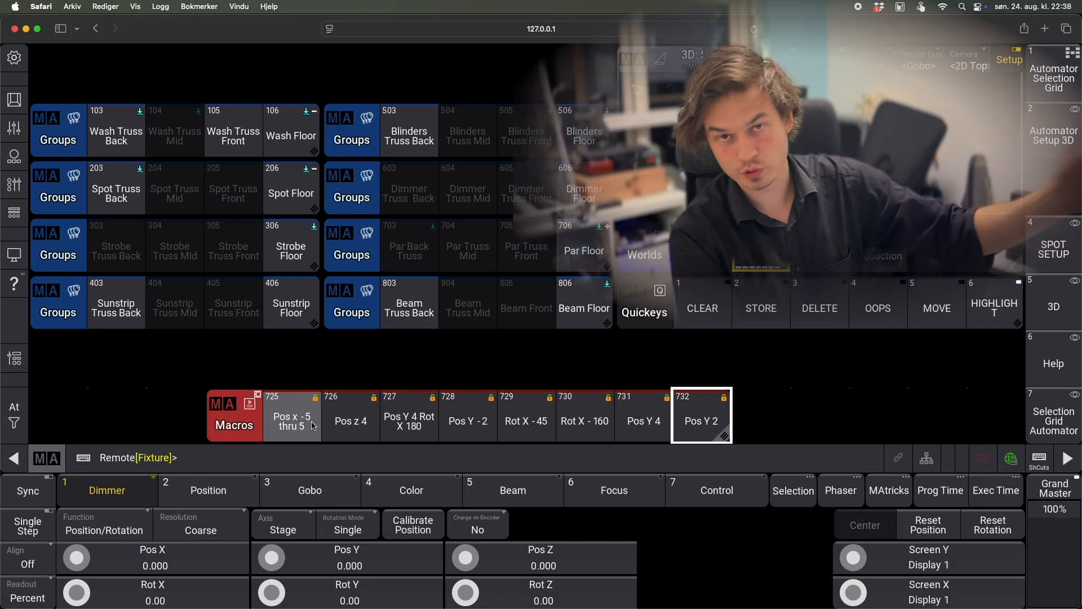
Run the Pos x -5 thru 5 macro and switch to the Selection Grid Automator view.
double_click(291, 415)
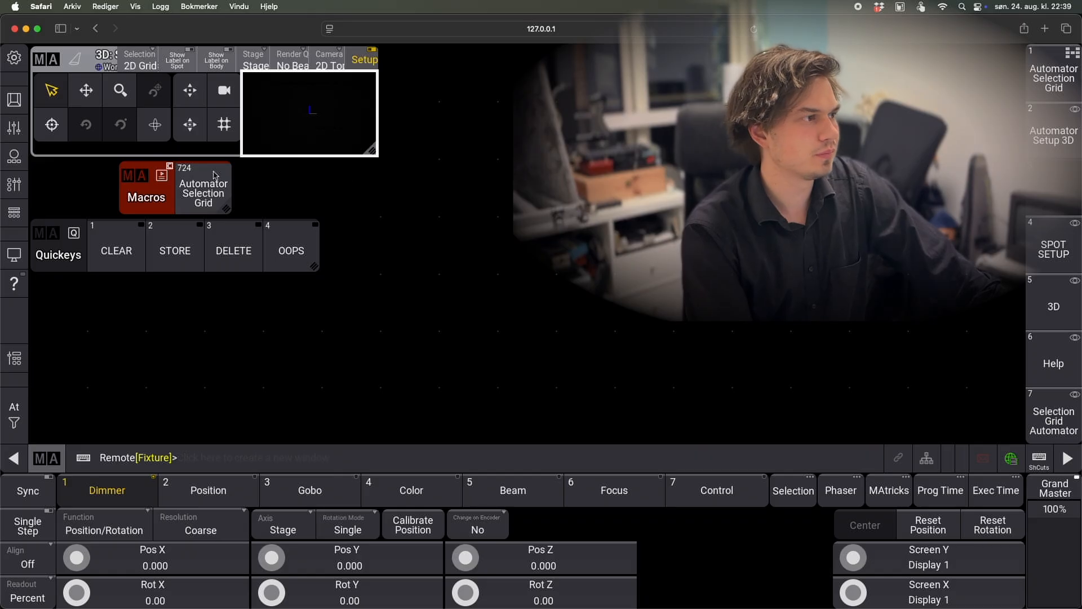
double_click(203, 193)
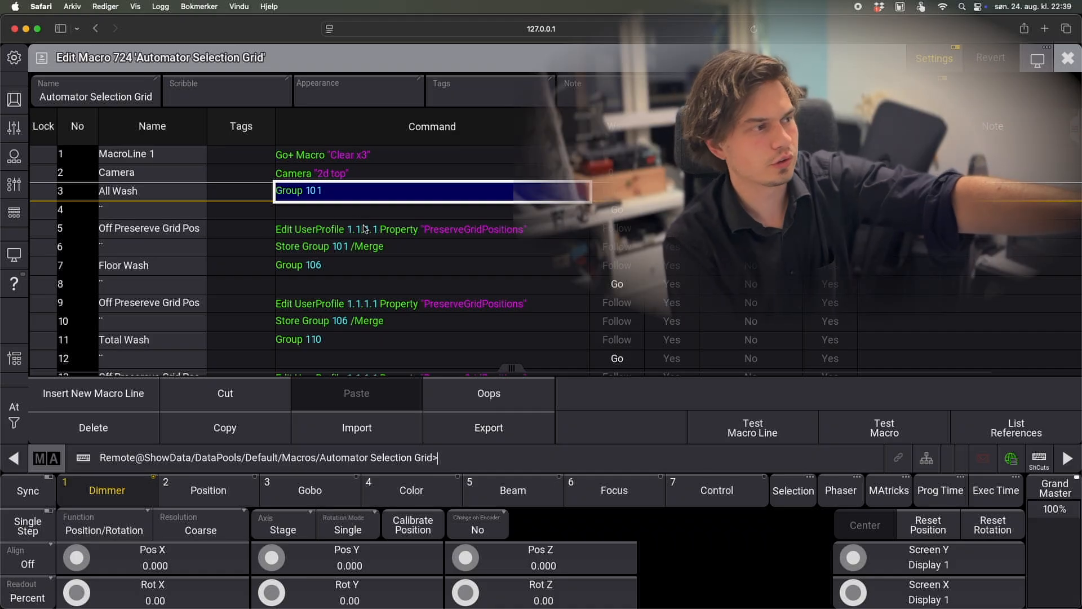
click(432, 229)
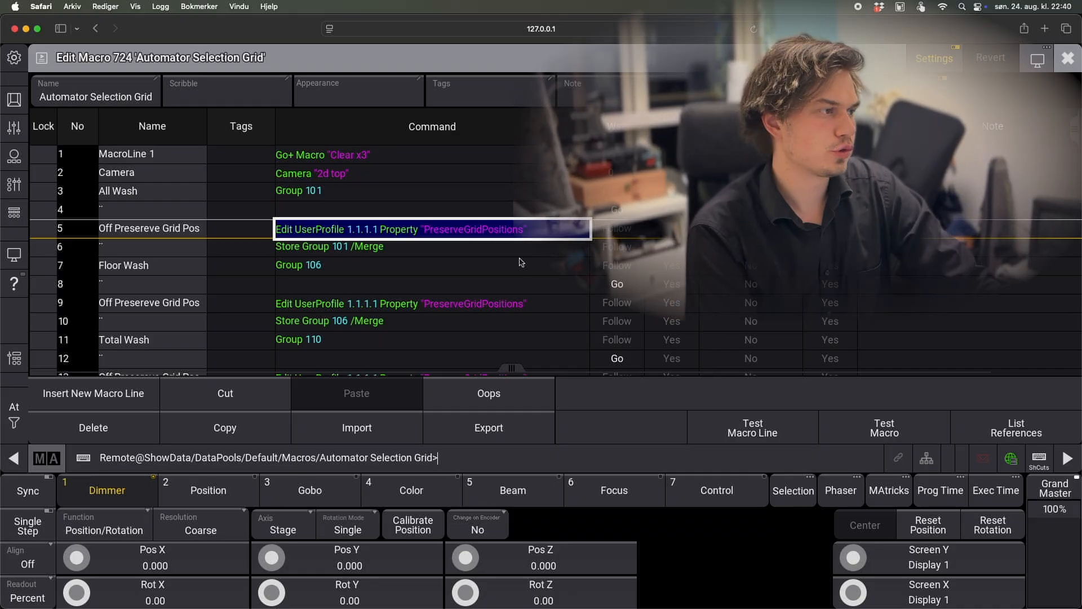
click(432, 246)
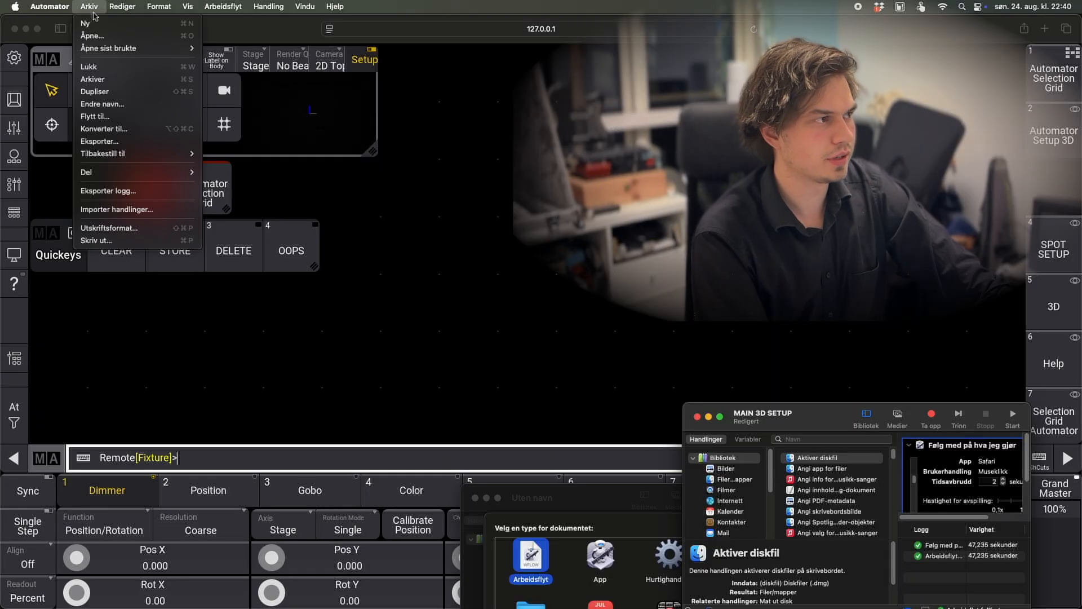
Open MAIN SELECTION GRID from Arkiv > Åpne sist brukte and start its playback.
click(110, 48)
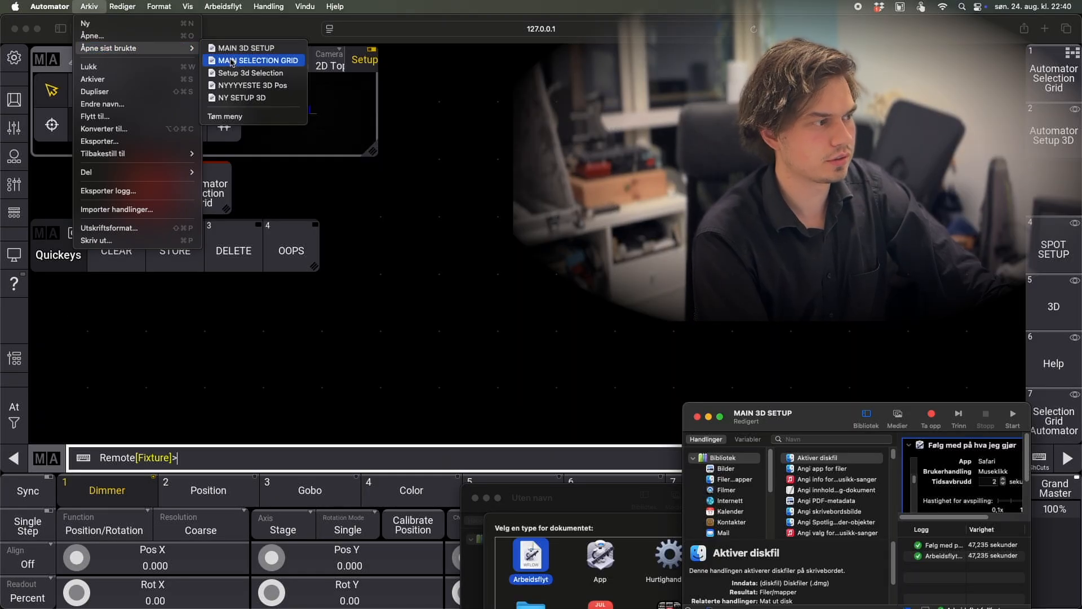
click(257, 59)
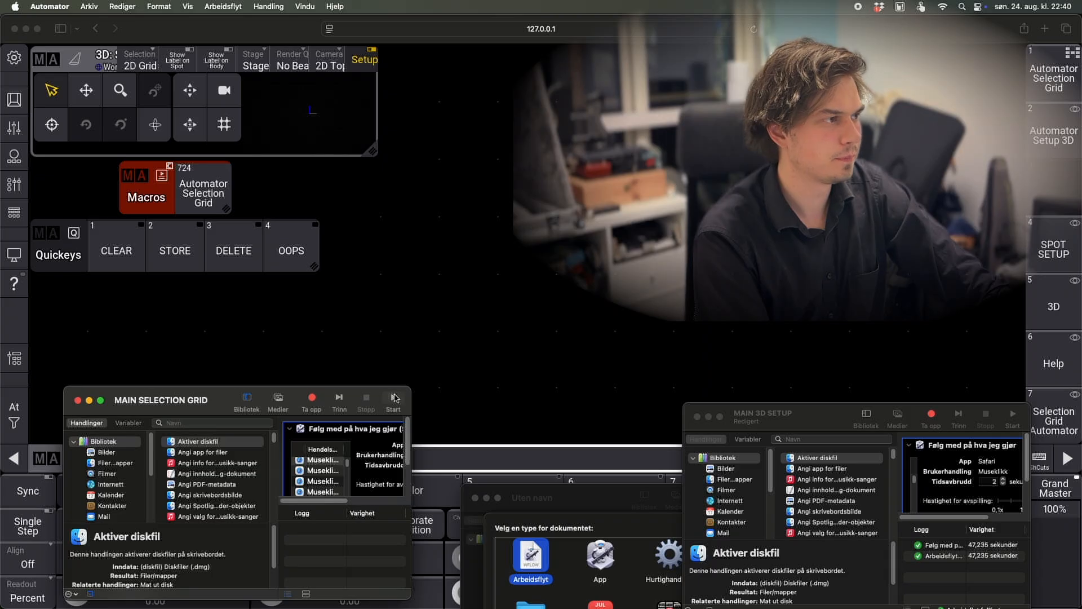
click(393, 399)
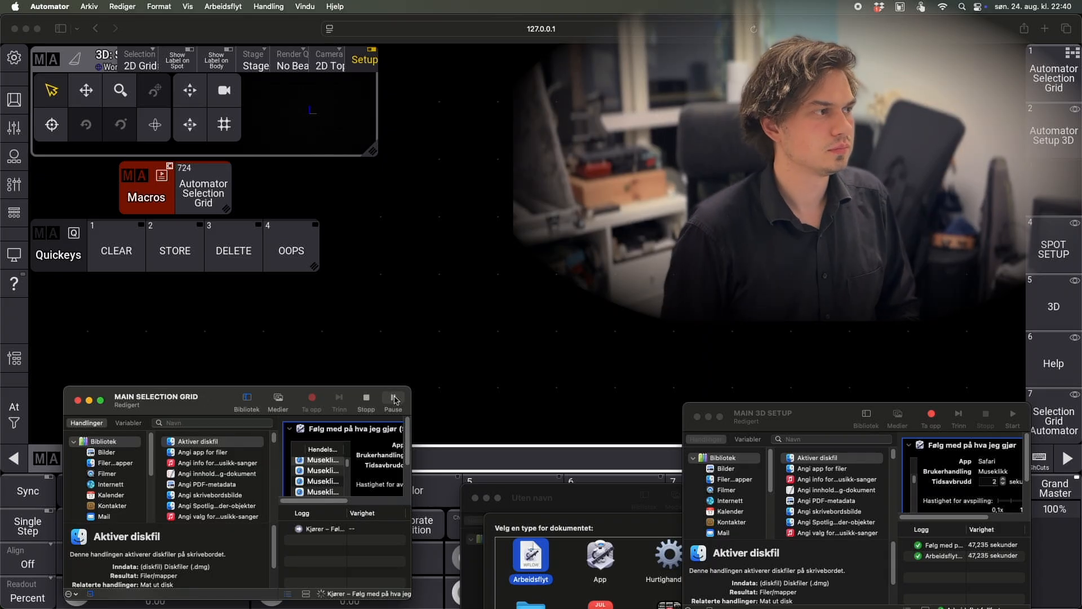